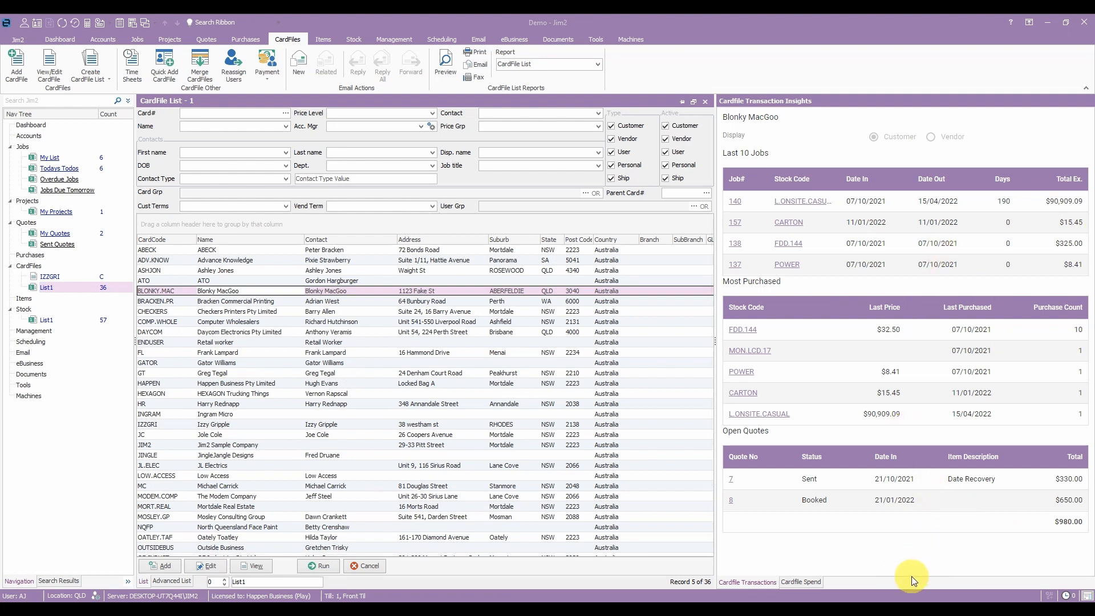
{"action": "mouse_move", "coordinate": [906, 555]}
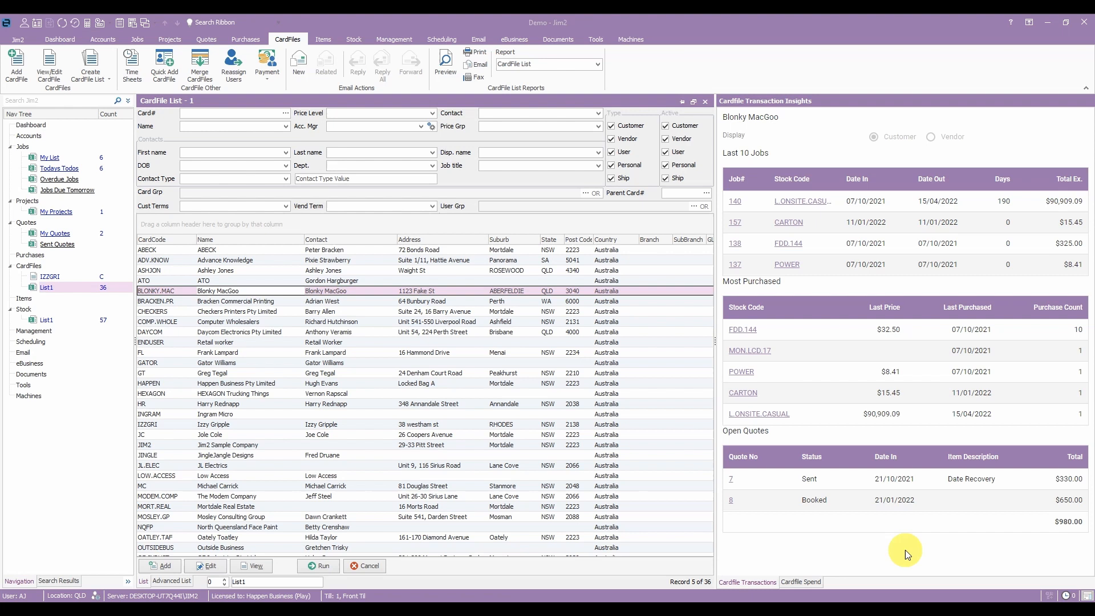
{"action": "mouse_move", "coordinate": [908, 563]}
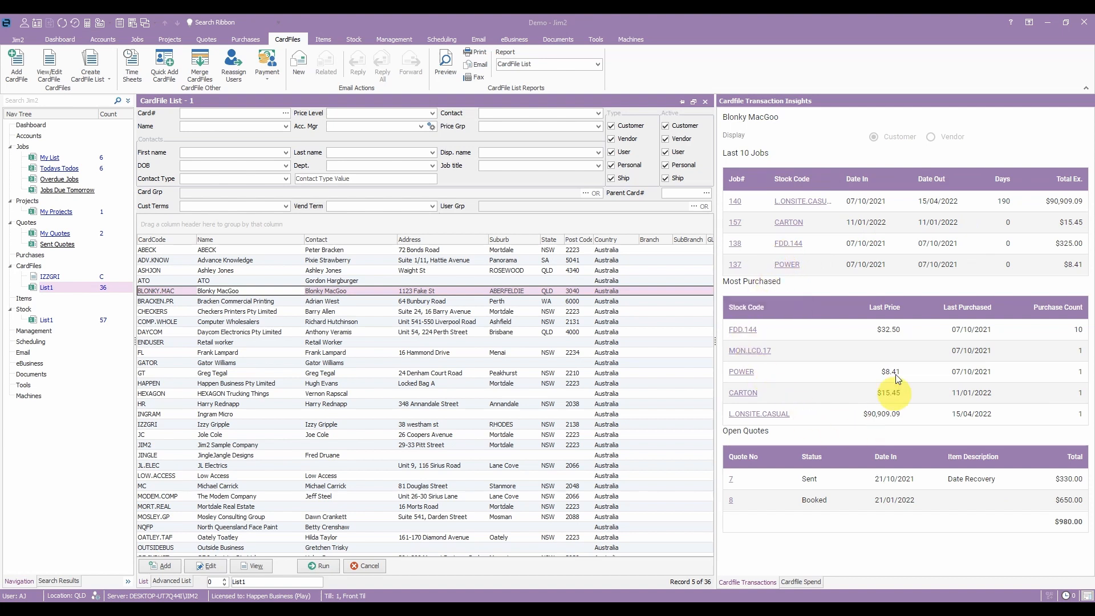
{"action": "mouse_move", "coordinate": [893, 380]}
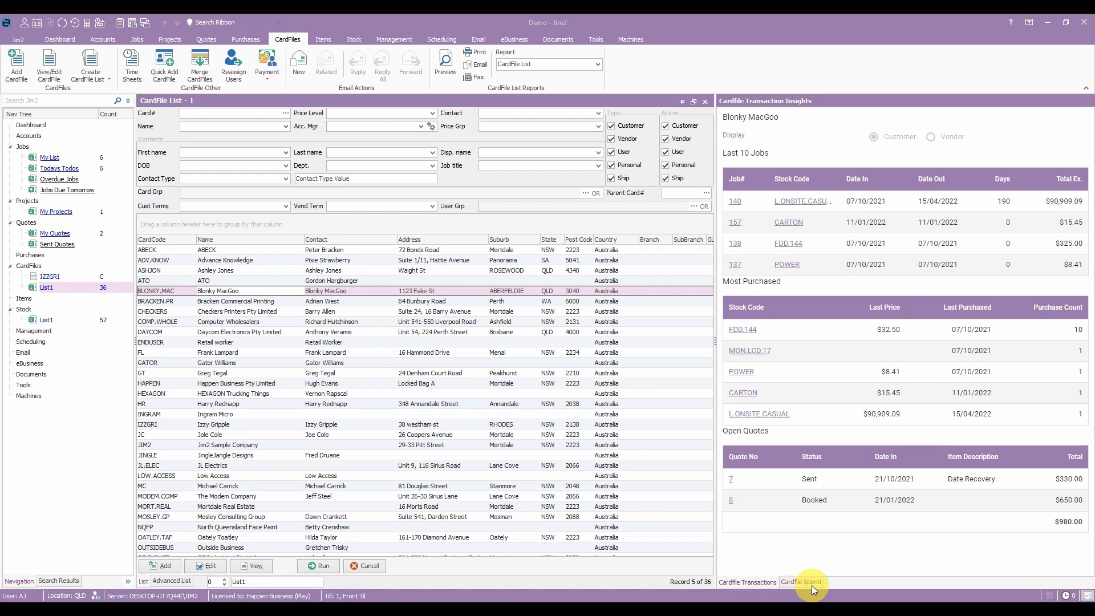
Show Blonky MacGoo's Cardfile Spend insights and scroll down to the Spend Summary.
{"action": "left_click", "coordinate": [800, 582]}
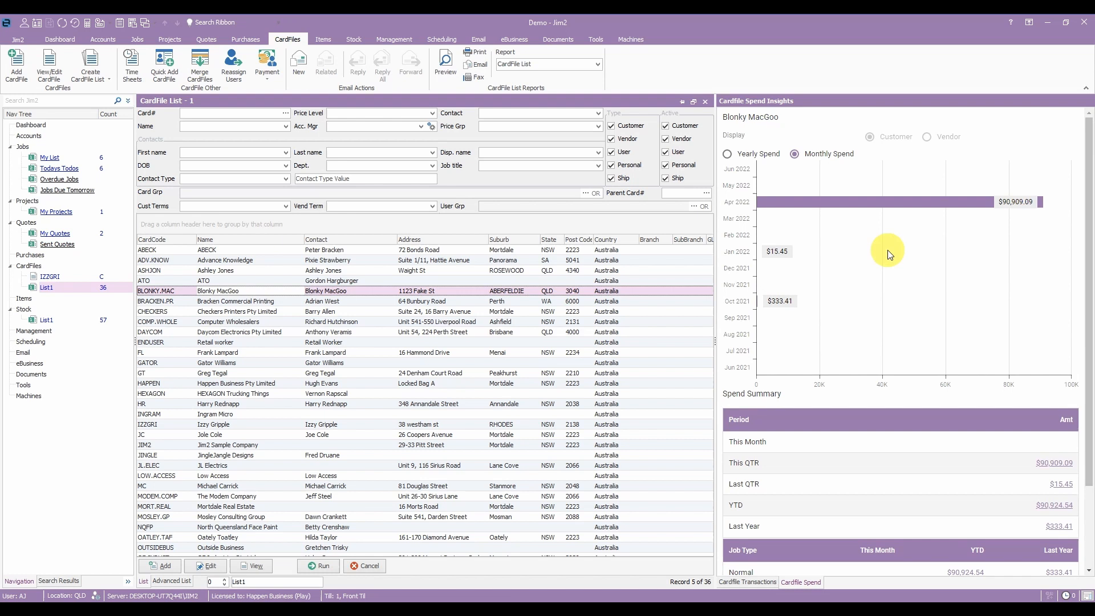
{"action": "scroll", "scroll_direction": "down", "scroll_amount": 3}
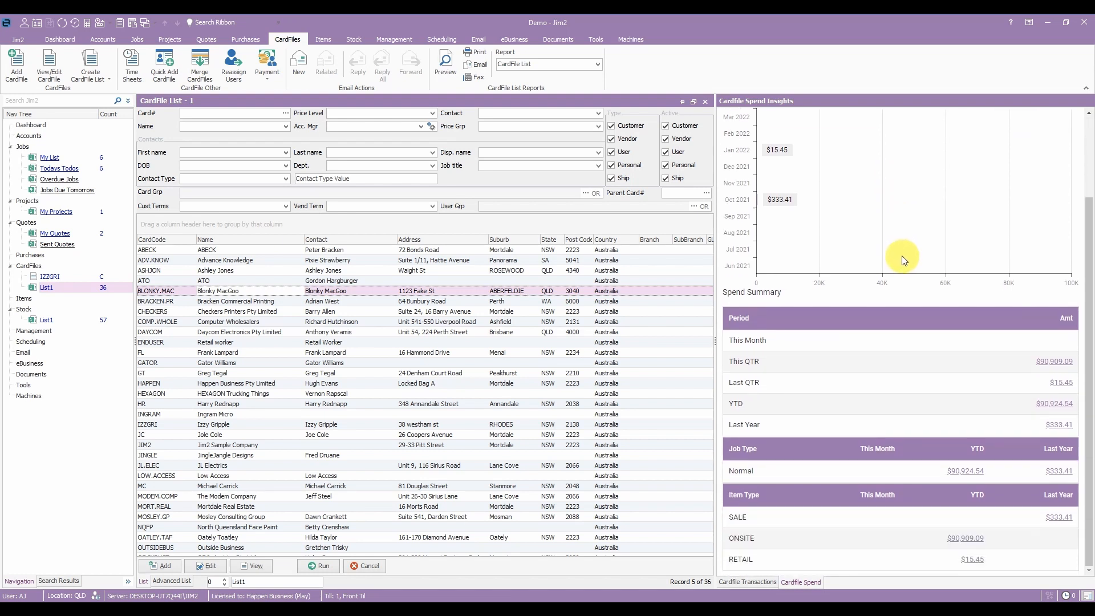
{"action": "mouse_move", "coordinate": [808, 562]}
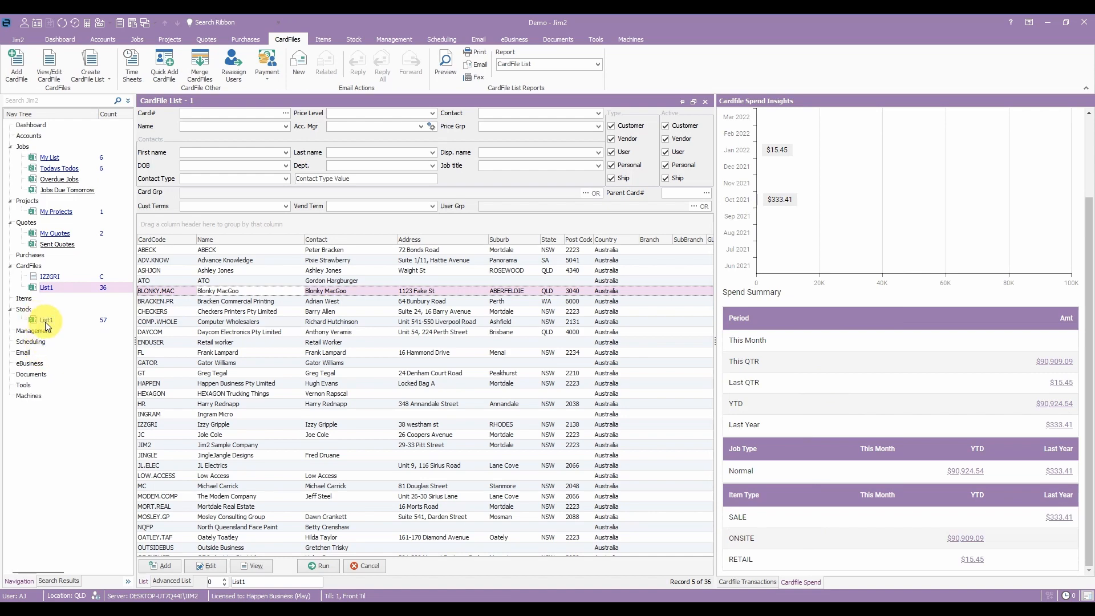
Open Stock List1 to see Carton's monthly sales chart and top customers.
{"action": "left_click", "coordinate": [47, 320]}
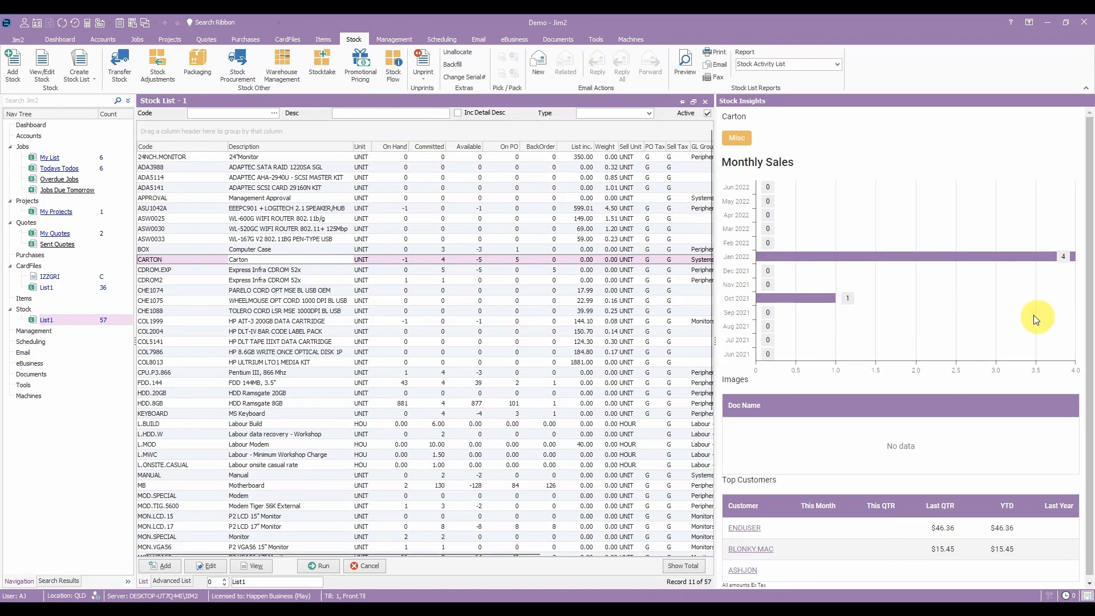
{"action": "mouse_move", "coordinate": [791, 150]}
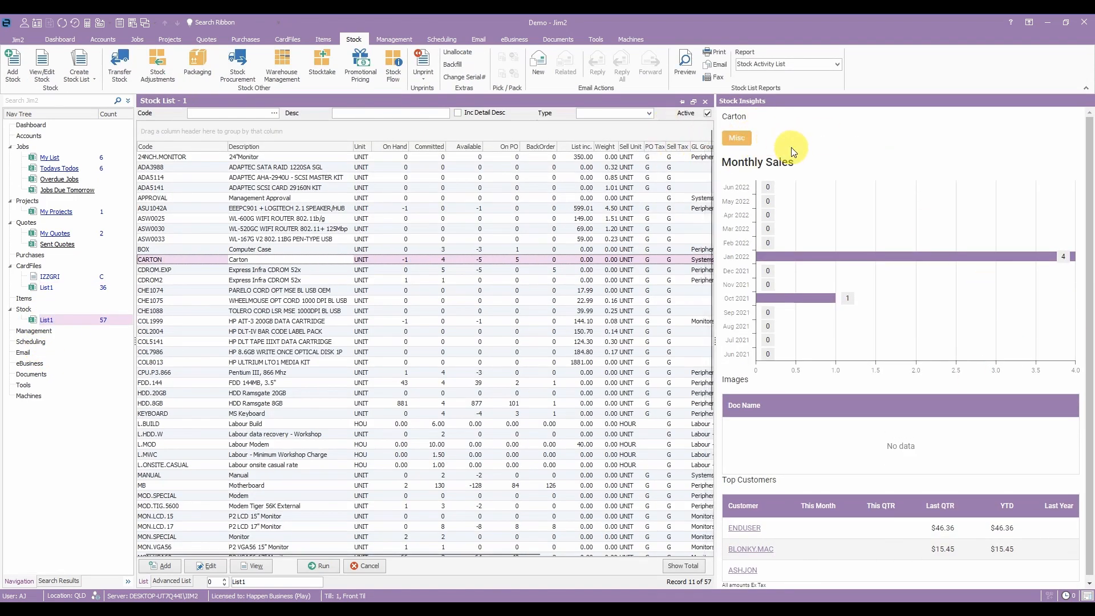
{"action": "mouse_move", "coordinate": [937, 222]}
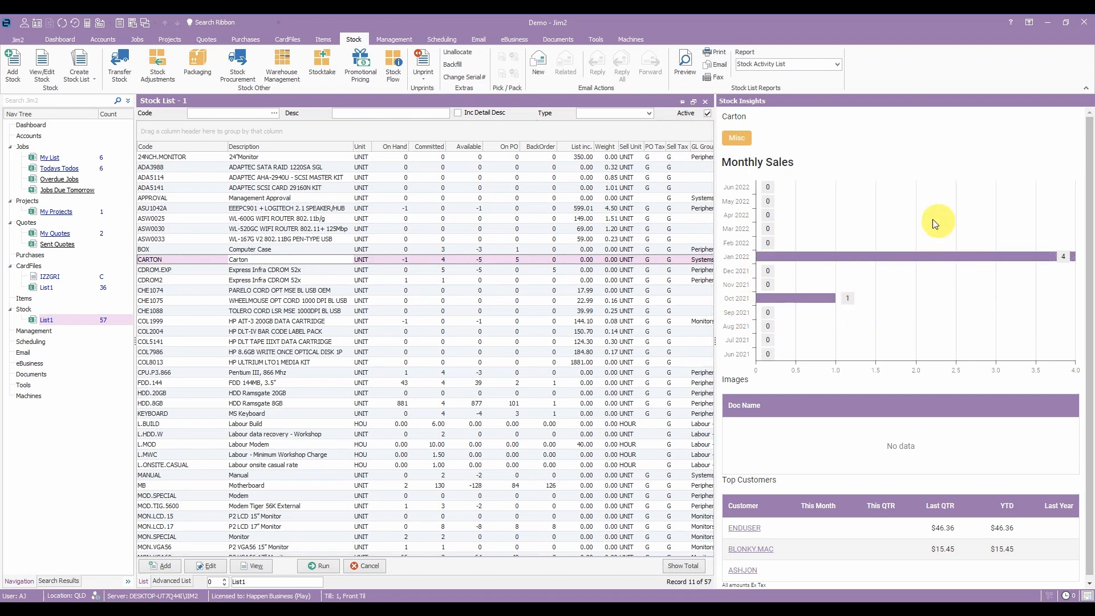
{"action": "mouse_move", "coordinate": [938, 448]}
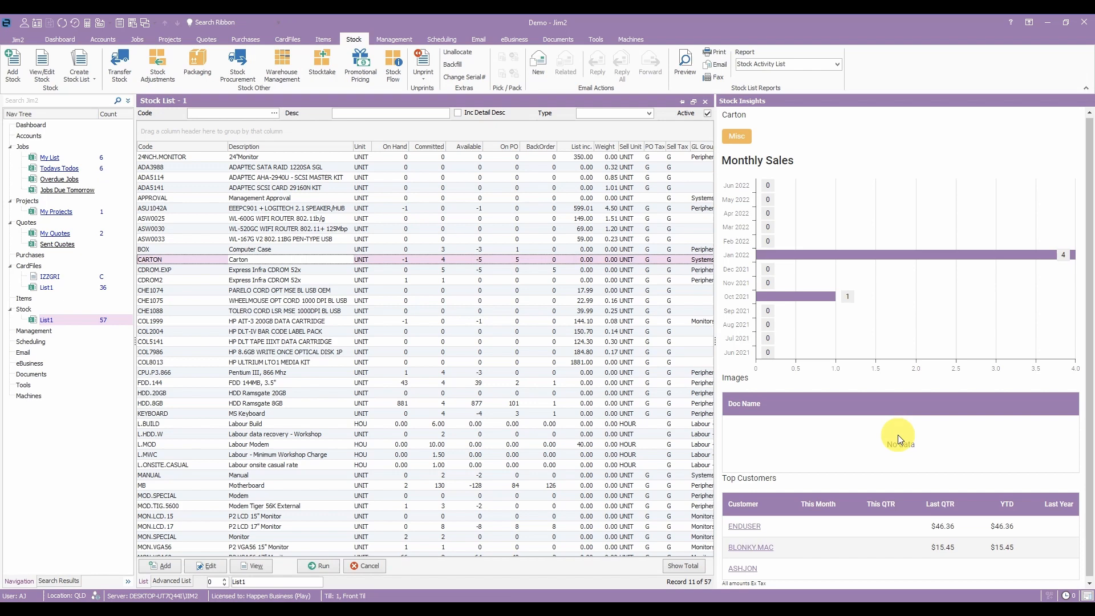
{"action": "mouse_move", "coordinate": [825, 552]}
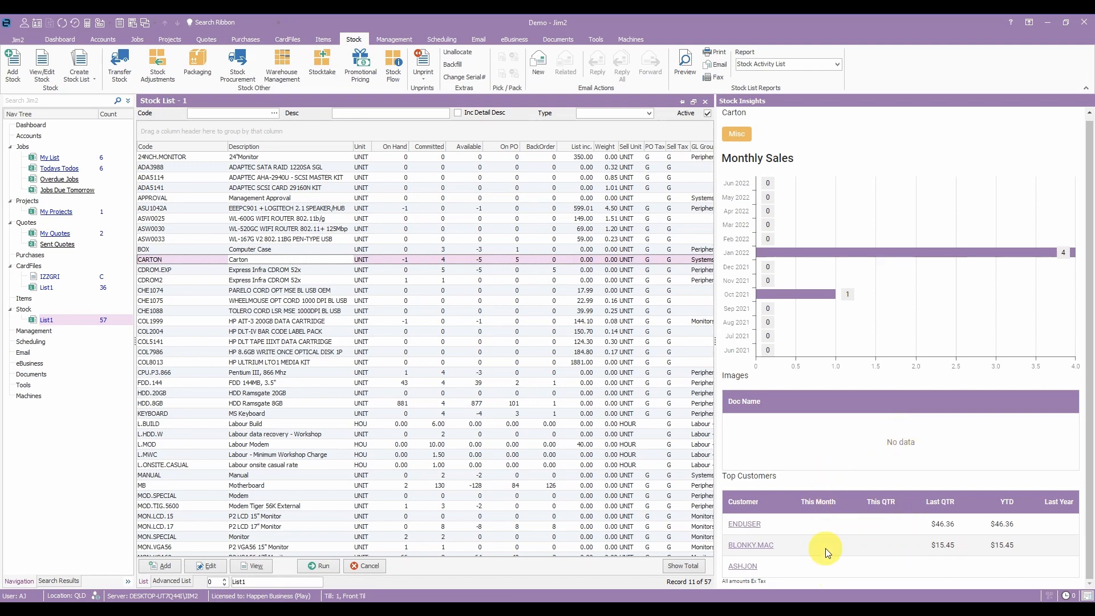
{"action": "mouse_move", "coordinate": [860, 527]}
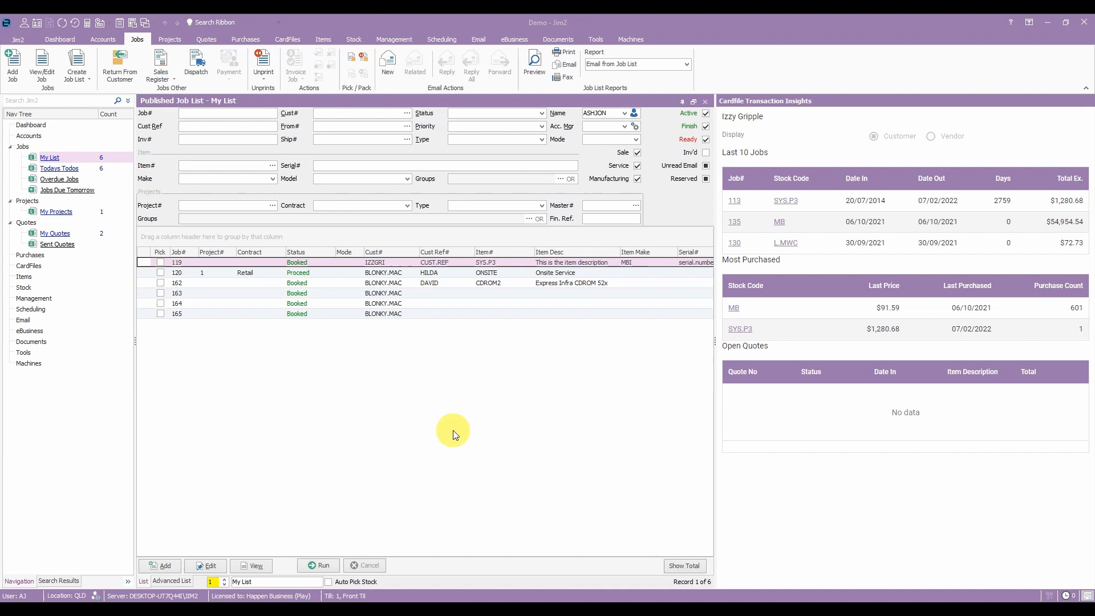
{"action": "mouse_move", "coordinate": [469, 429]}
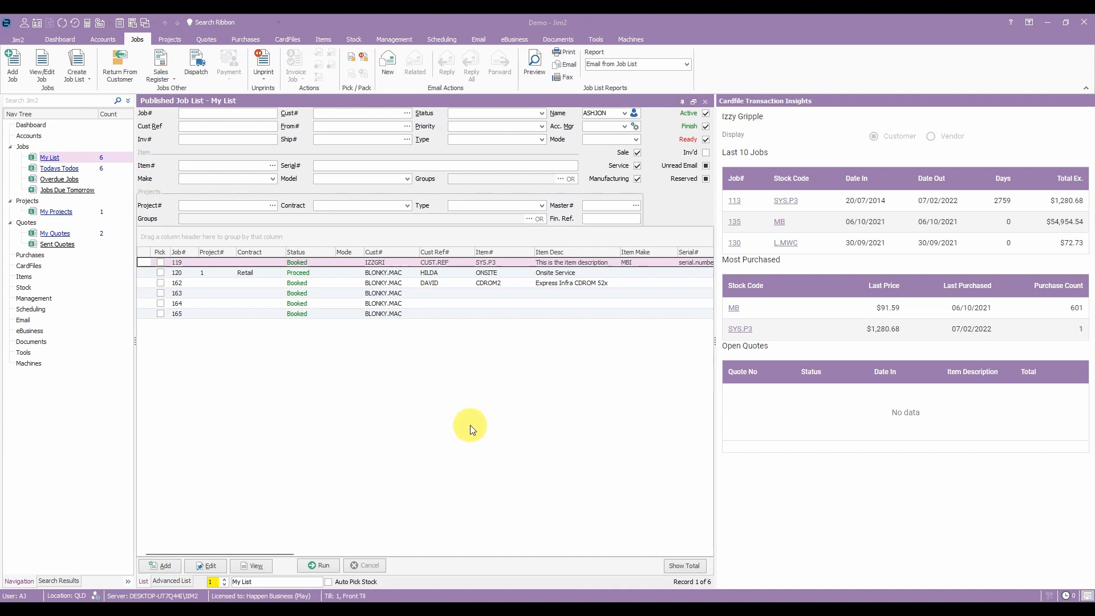
{"action": "mouse_move", "coordinate": [431, 421]}
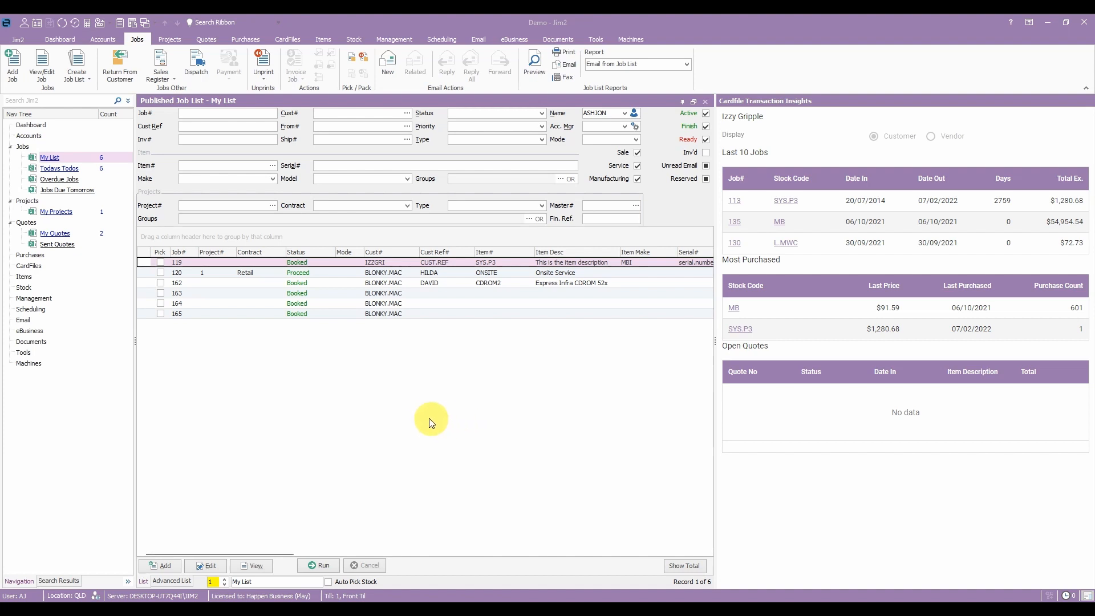
{"action": "mouse_move", "coordinate": [419, 422]}
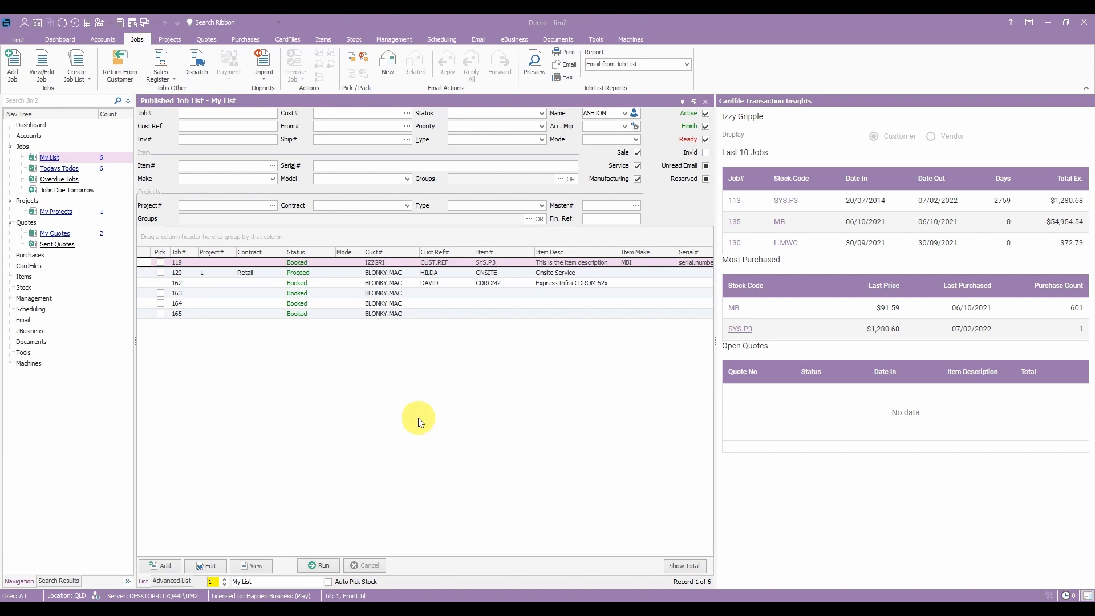
{"action": "mouse_move", "coordinate": [418, 420]}
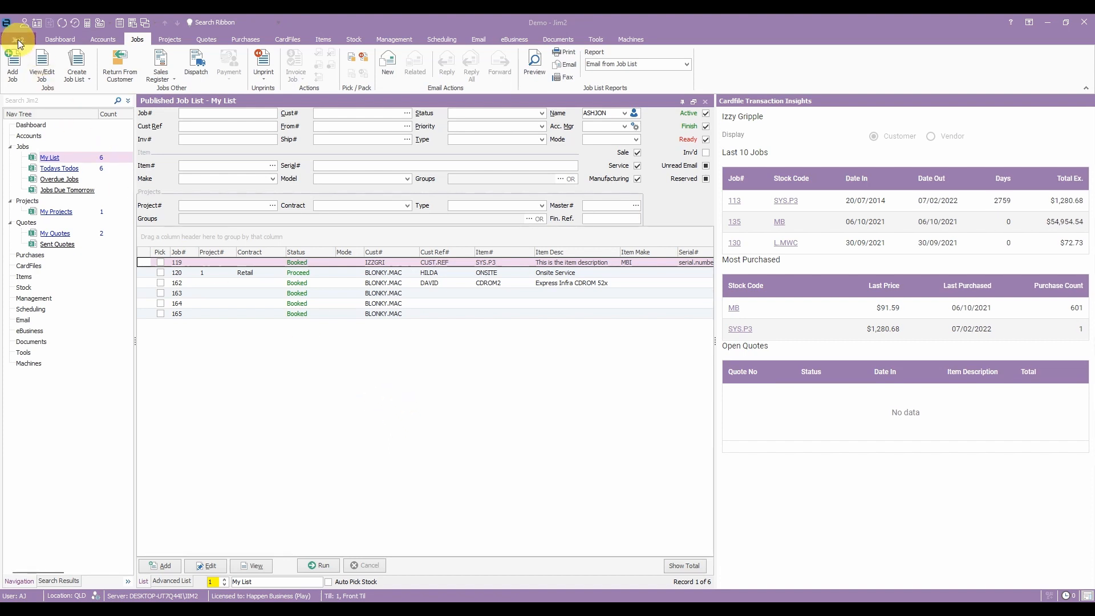
Open the Jim2 application menu showing New Jim2 Session and recent records.
{"action": "left_click", "coordinate": [18, 22]}
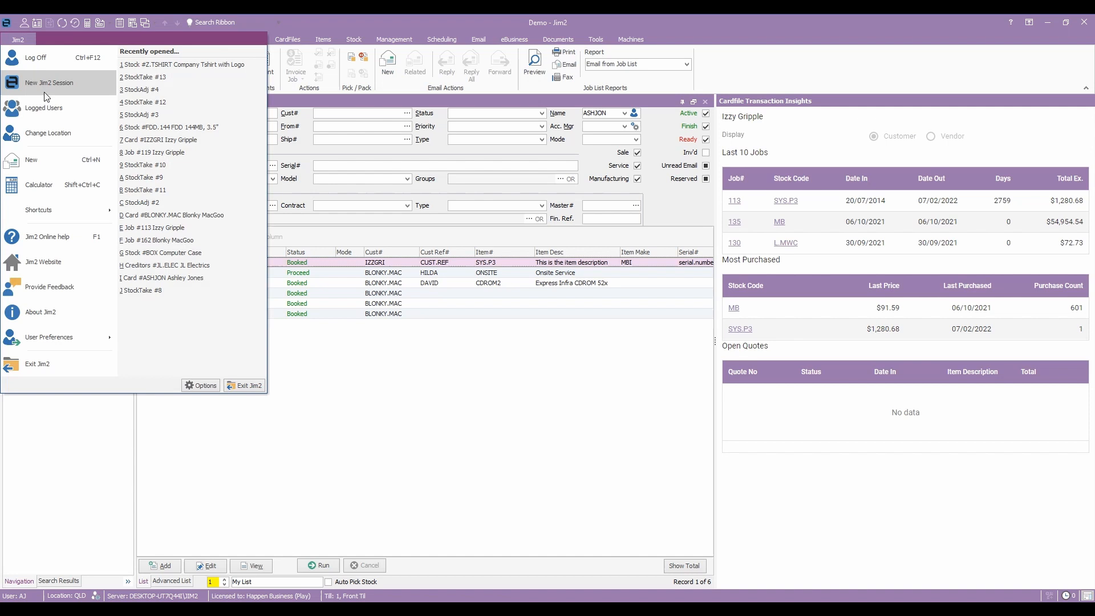
{"action": "mouse_move", "coordinate": [74, 87]}
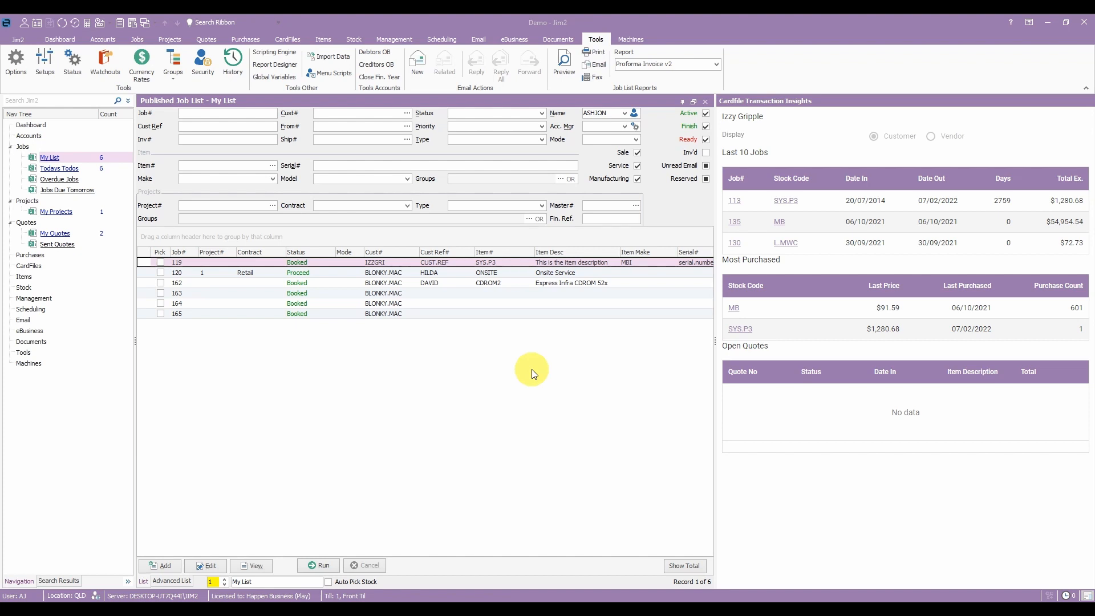
{"action": "mouse_move", "coordinate": [680, 82]}
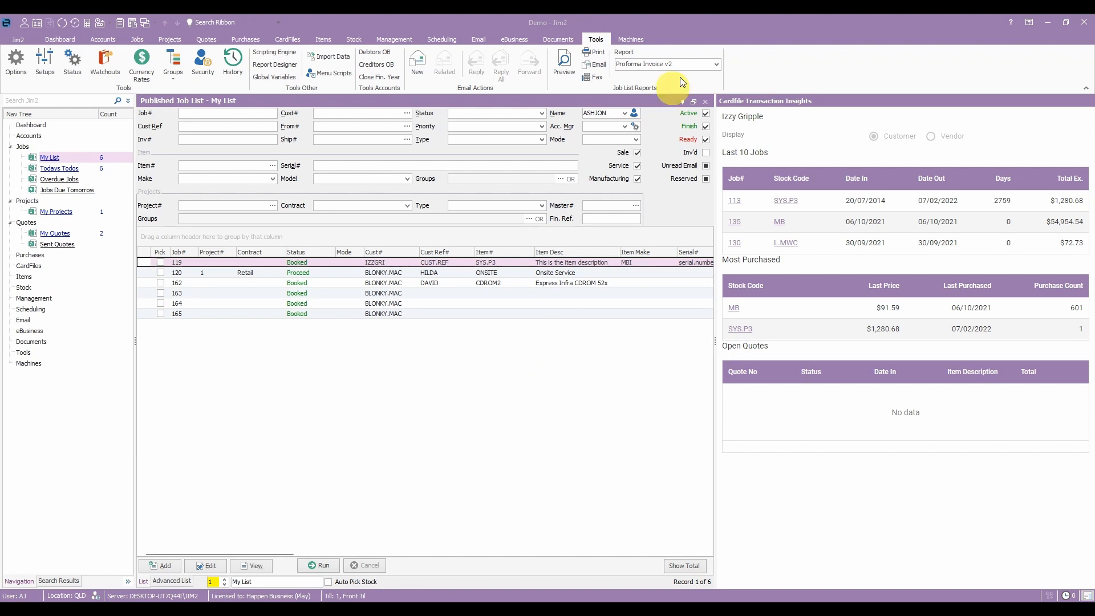
Preview the Proforma Invoice v2 report for job 119, then close the preview.
{"action": "left_click", "coordinate": [715, 64]}
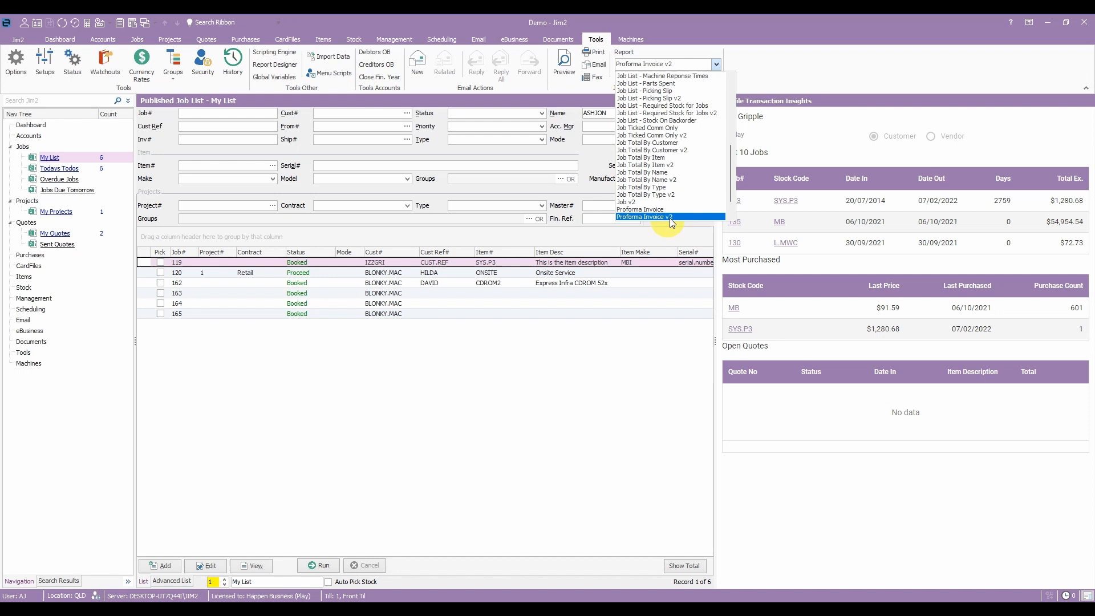
{"action": "mouse_move", "coordinate": [678, 221]}
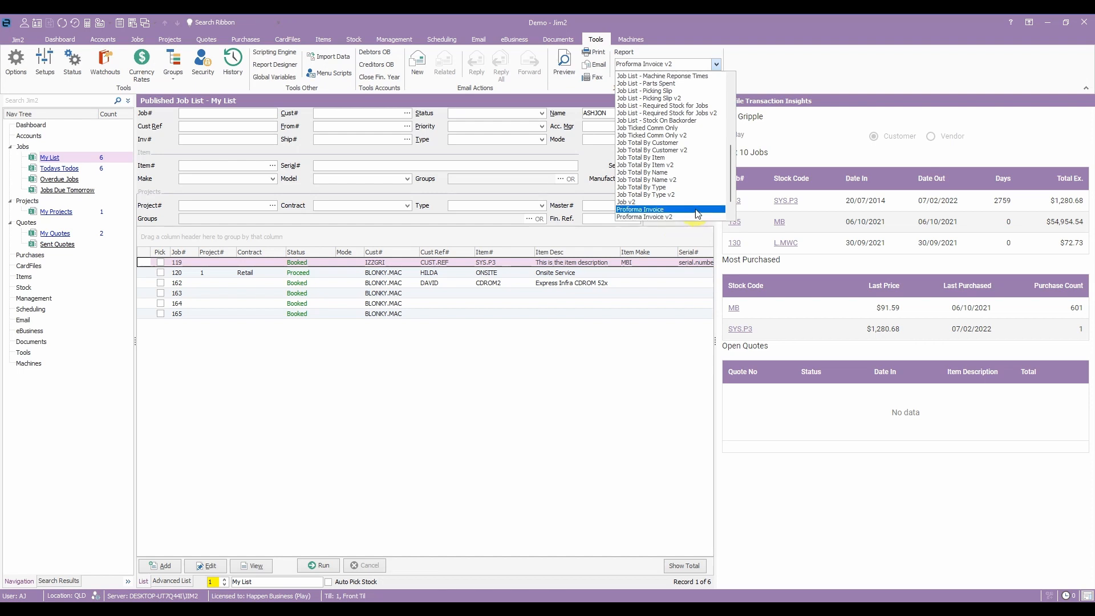
{"action": "mouse_move", "coordinate": [676, 212]}
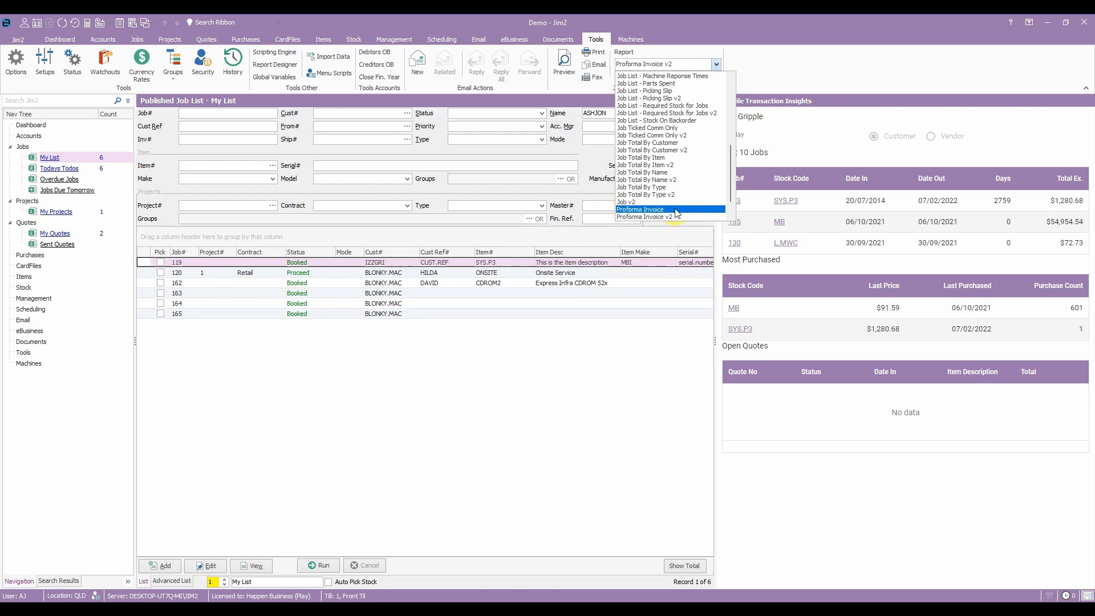
{"action": "mouse_move", "coordinate": [643, 217]}
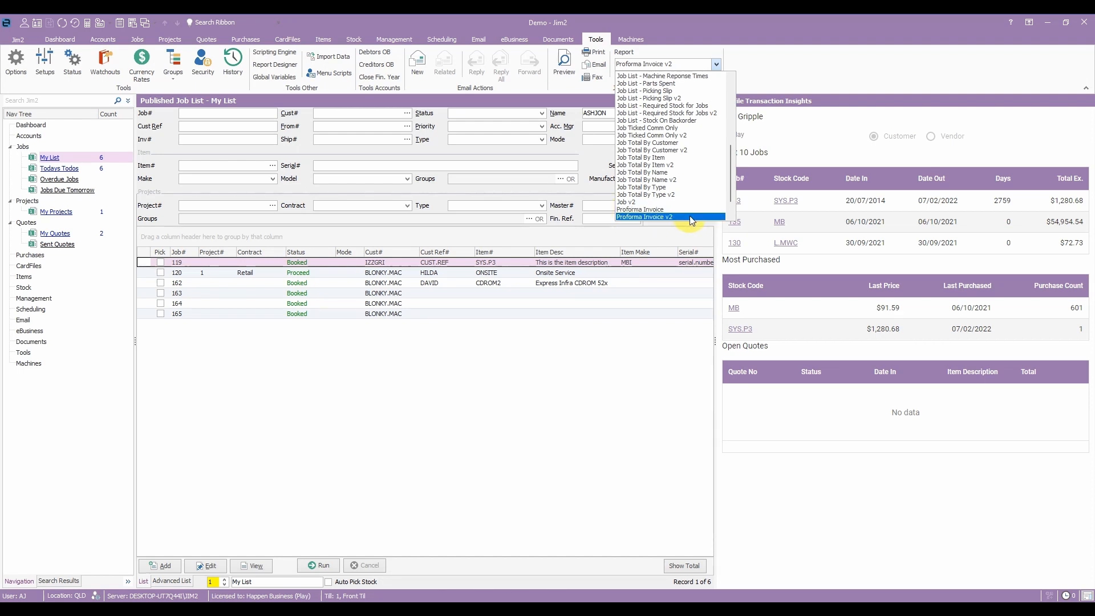
{"action": "left_click", "coordinate": [643, 217]}
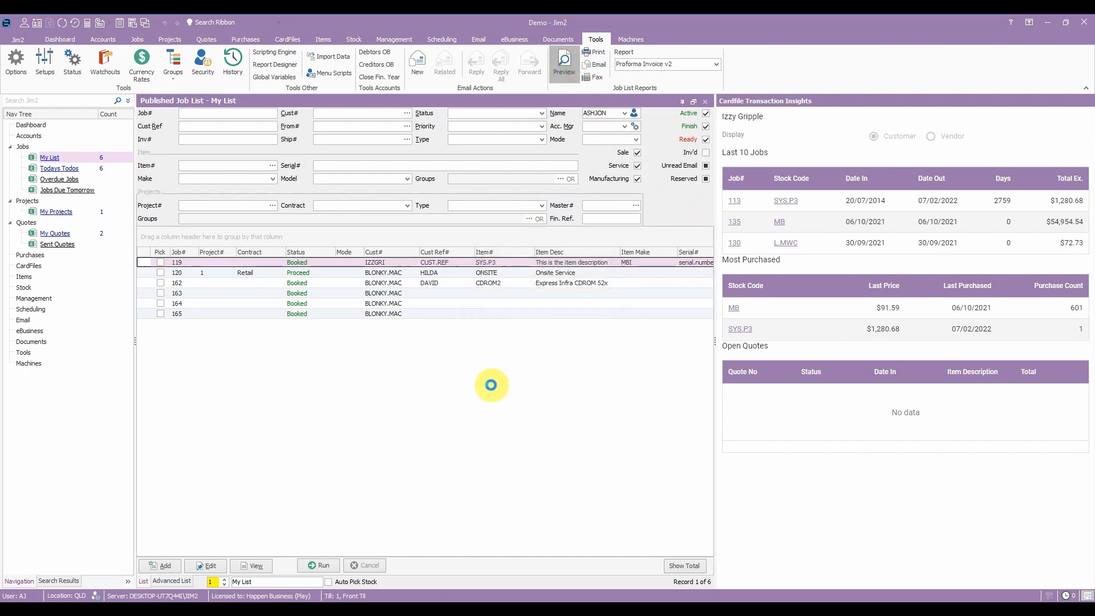
{"action": "left_click", "coordinate": [563, 62]}
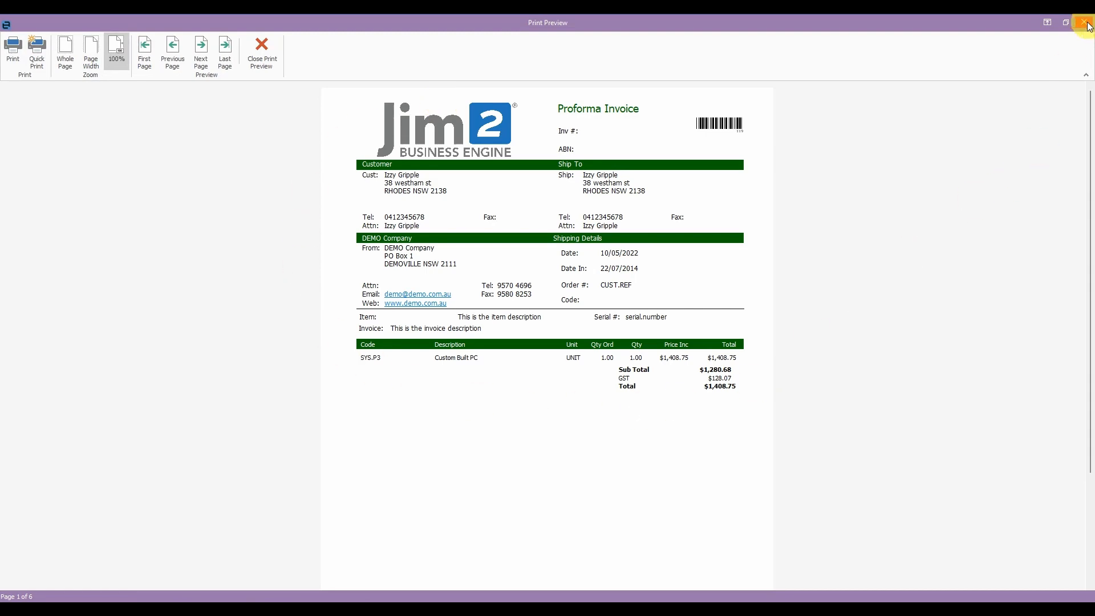
{"action": "left_click", "coordinate": [1087, 25]}
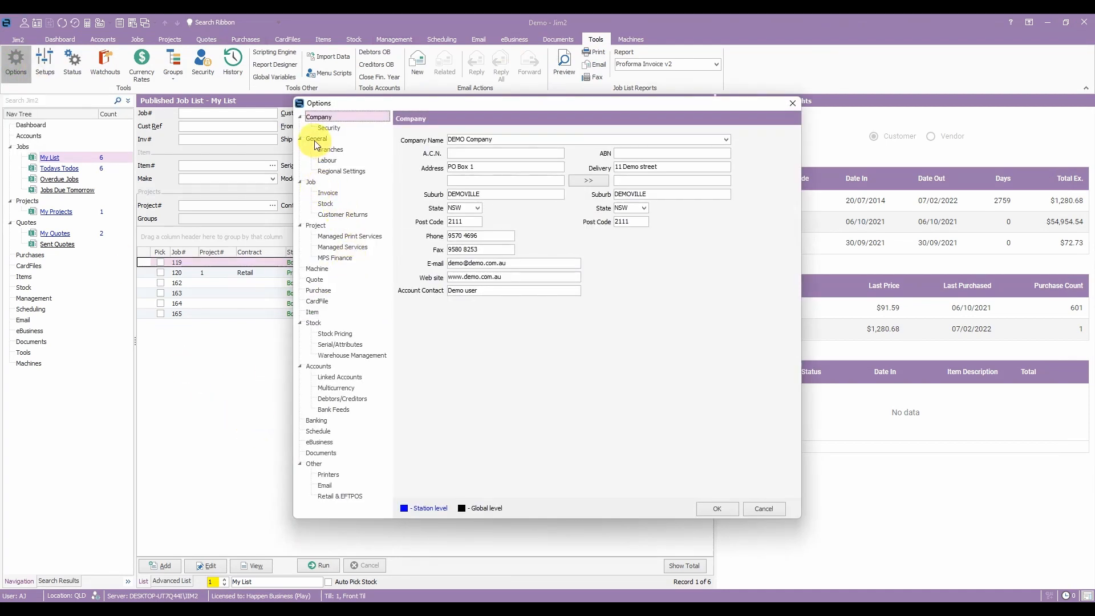
Set the General Report Colour to DarkGreen and save the options.
{"action": "left_click", "coordinate": [317, 138]}
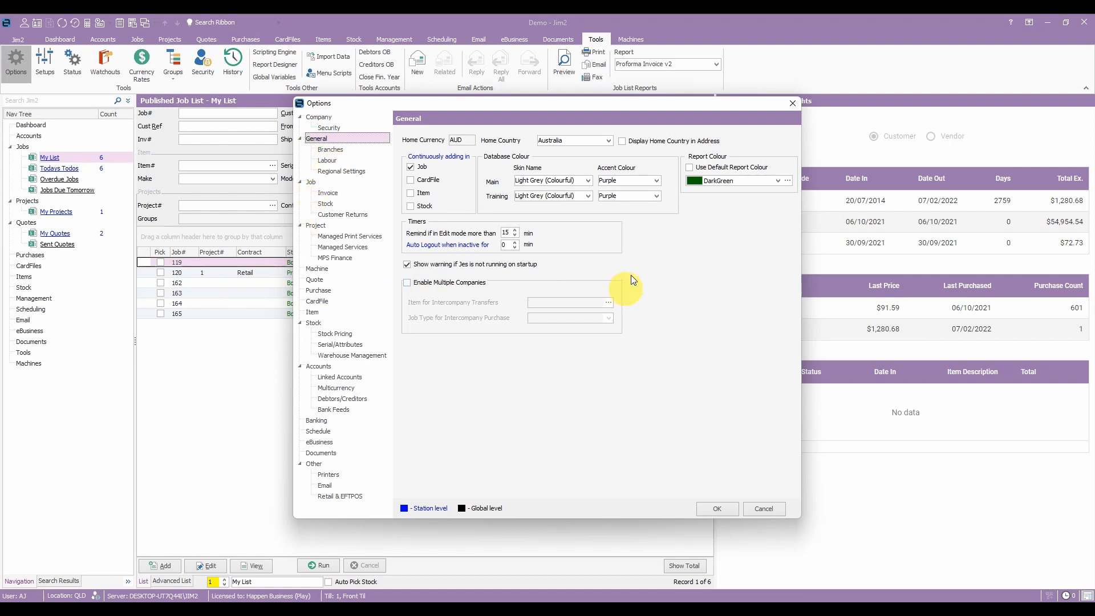
{"action": "left_click", "coordinate": [787, 180]}
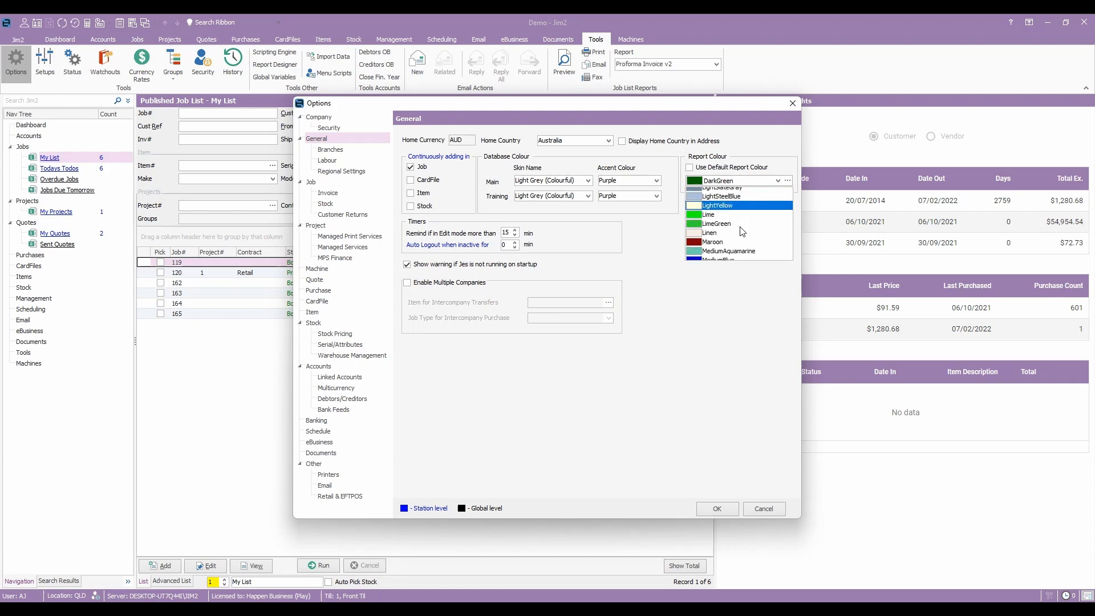
{"action": "left_click", "coordinate": [717, 508]}
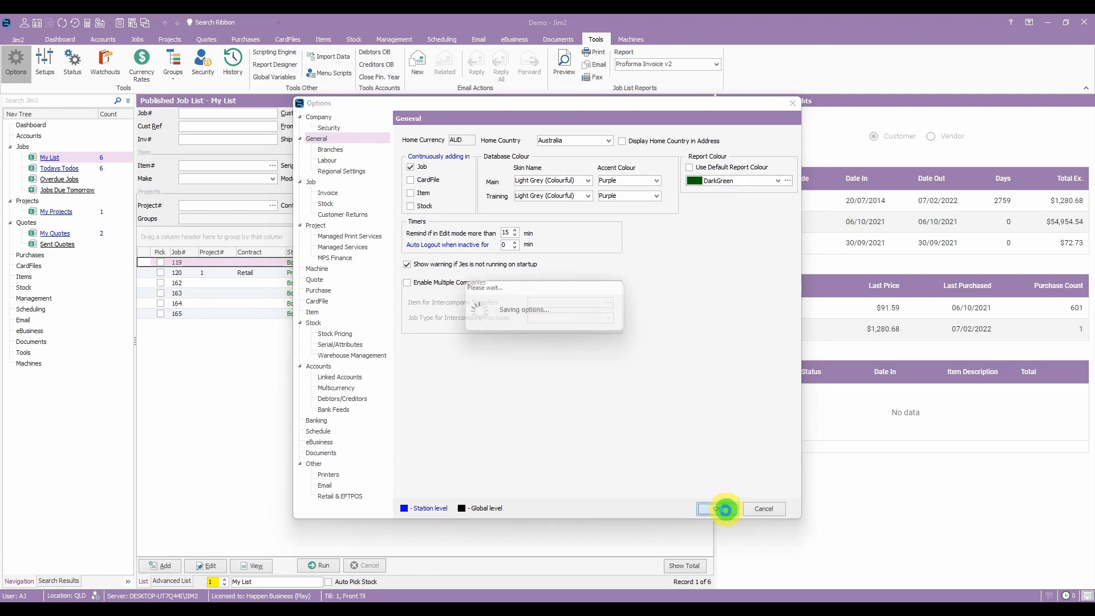
{"action": "left_click", "coordinate": [718, 508]}
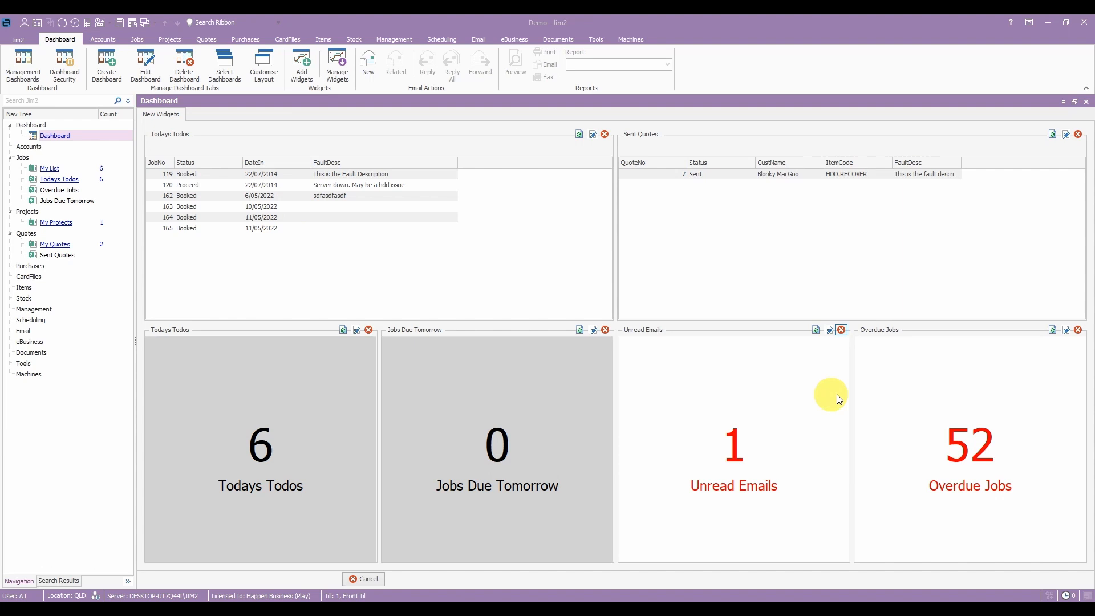
{"action": "mouse_move", "coordinate": [656, 486]}
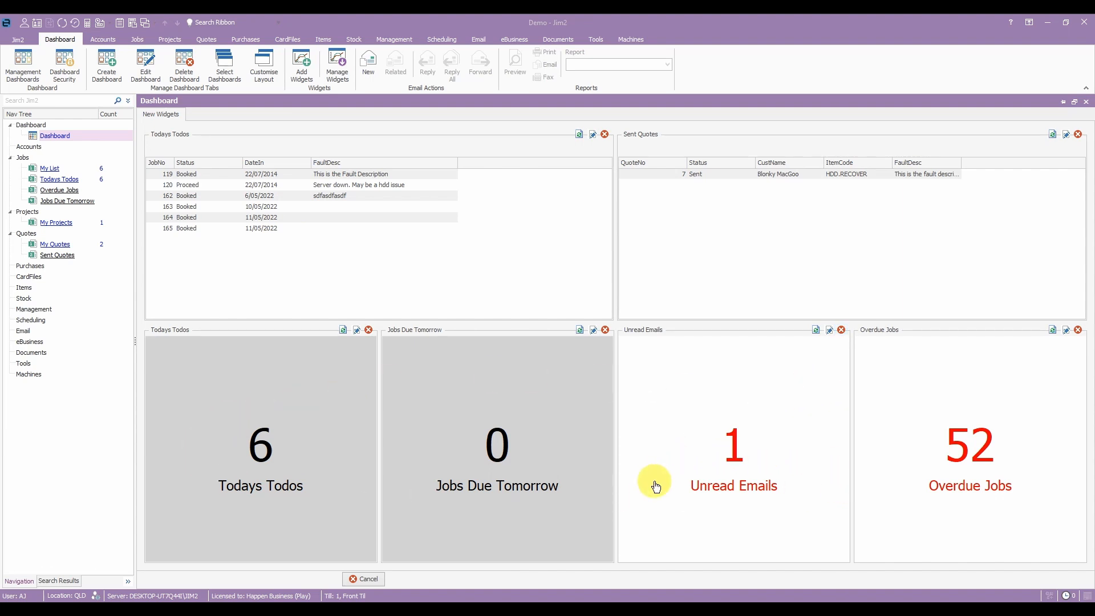
{"action": "mouse_move", "coordinate": [283, 470]}
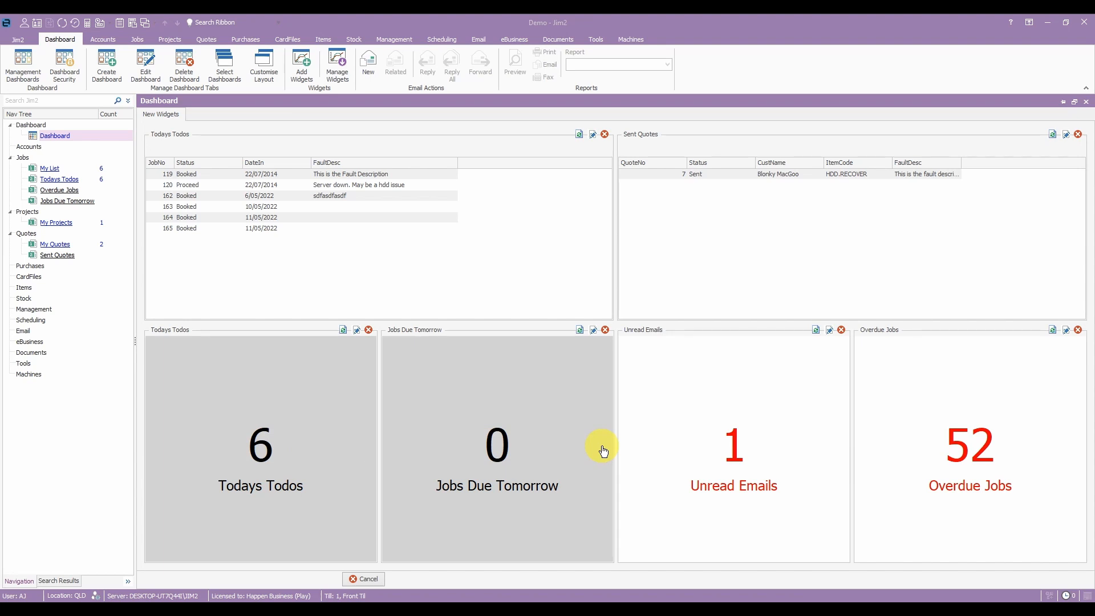
{"action": "mouse_move", "coordinate": [1040, 520]}
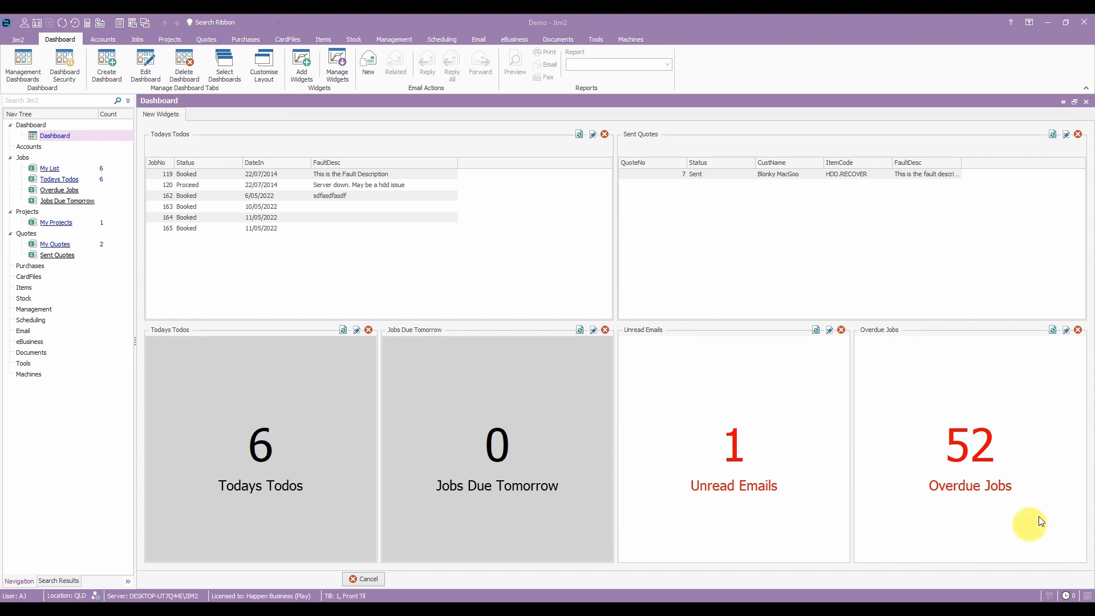
{"action": "mouse_move", "coordinate": [737, 250]}
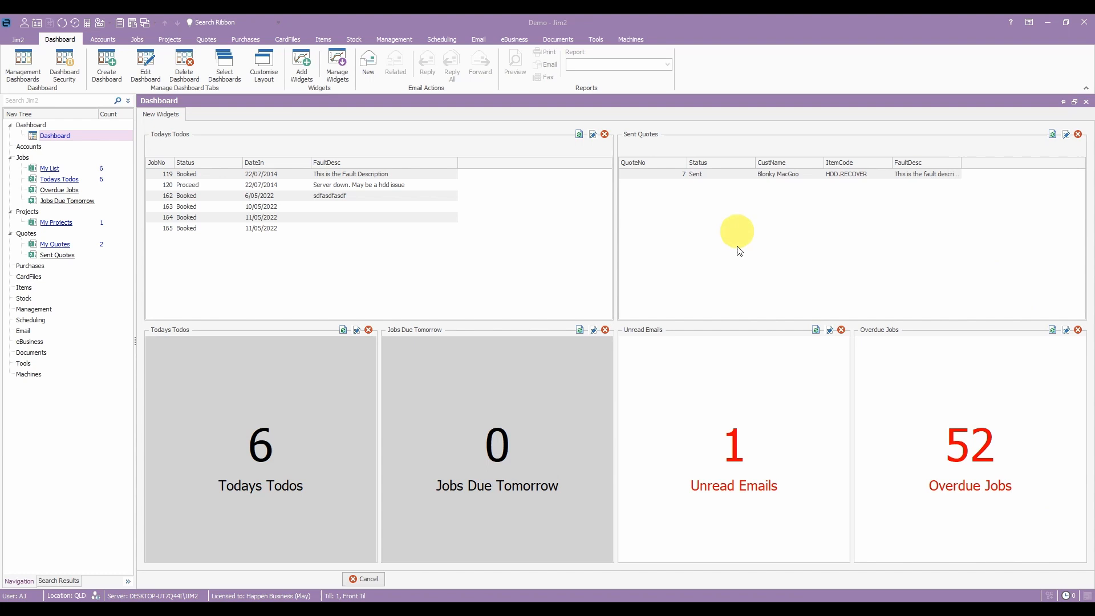
{"action": "mouse_move", "coordinate": [699, 301]}
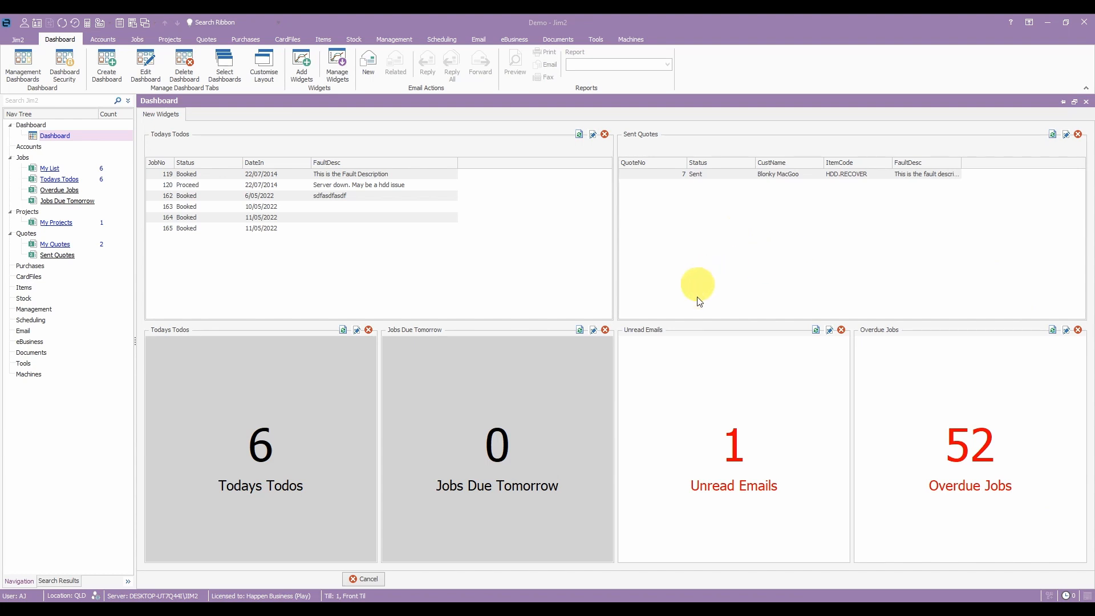
{"action": "mouse_move", "coordinate": [690, 502]}
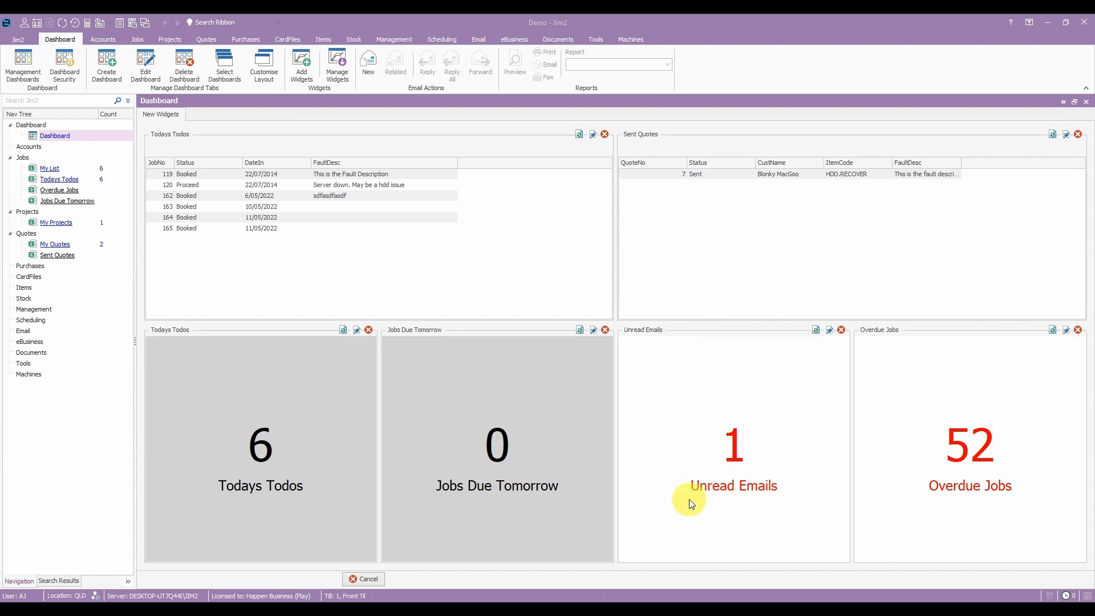
{"action": "mouse_move", "coordinate": [346, 181]}
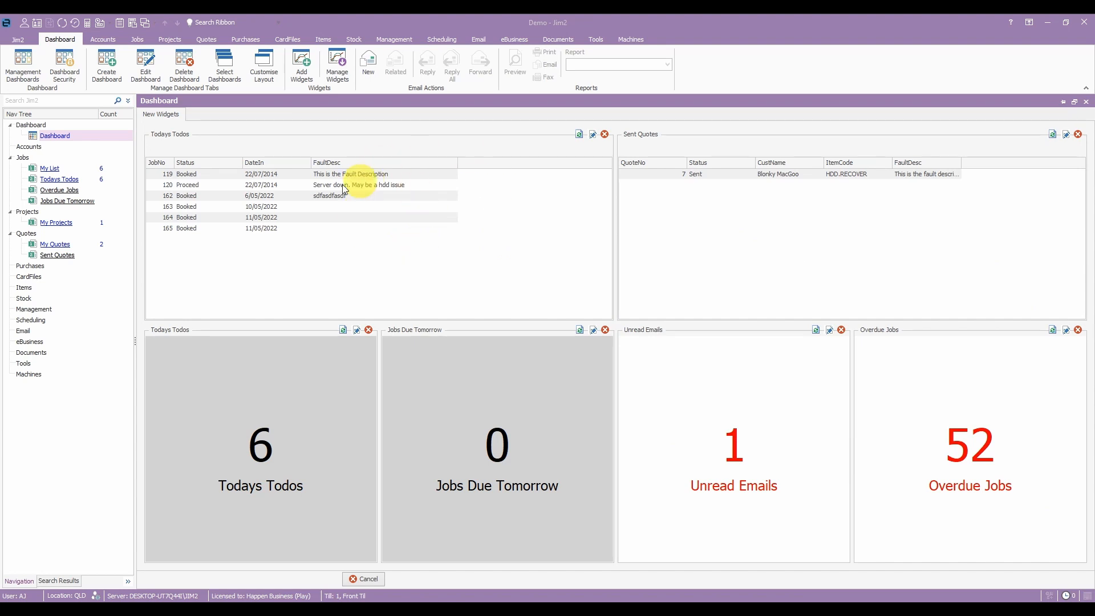
{"action": "mouse_move", "coordinate": [293, 190]}
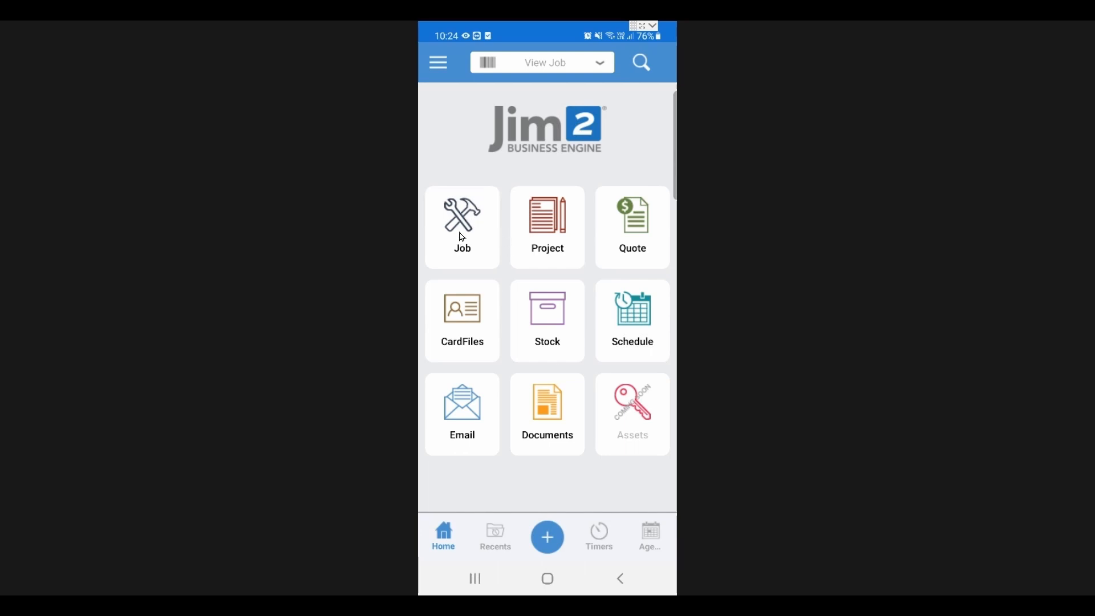
Open Job 120 from My List in Jim2 Mobile.
{"action": "left_click", "coordinate": [462, 226]}
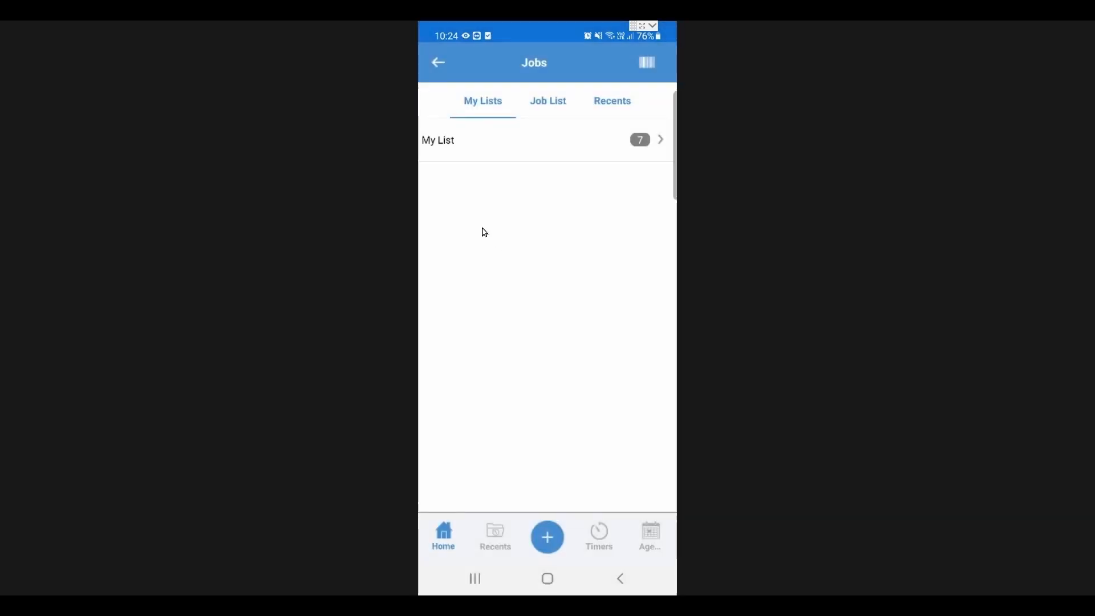
{"action": "left_click", "coordinate": [438, 140]}
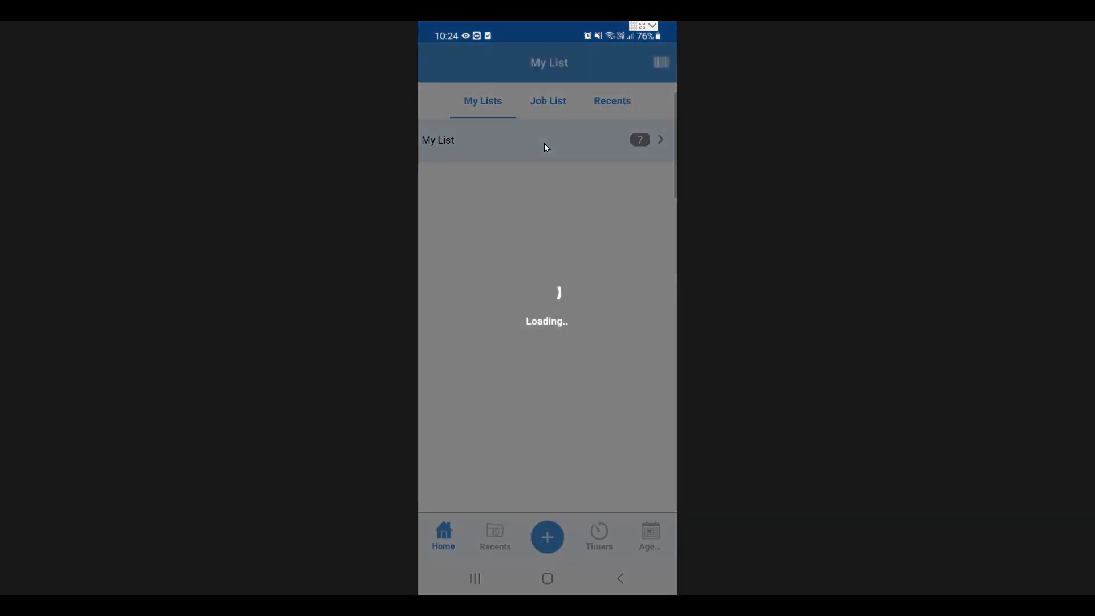
{"action": "left_click", "coordinate": [547, 140]}
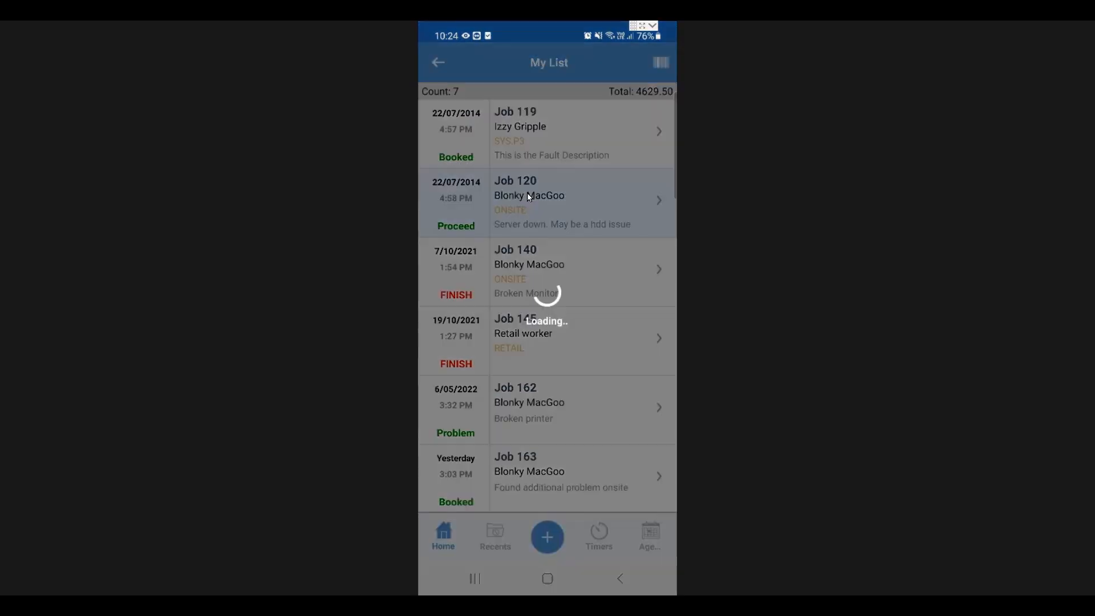
{"action": "left_click", "coordinate": [579, 200]}
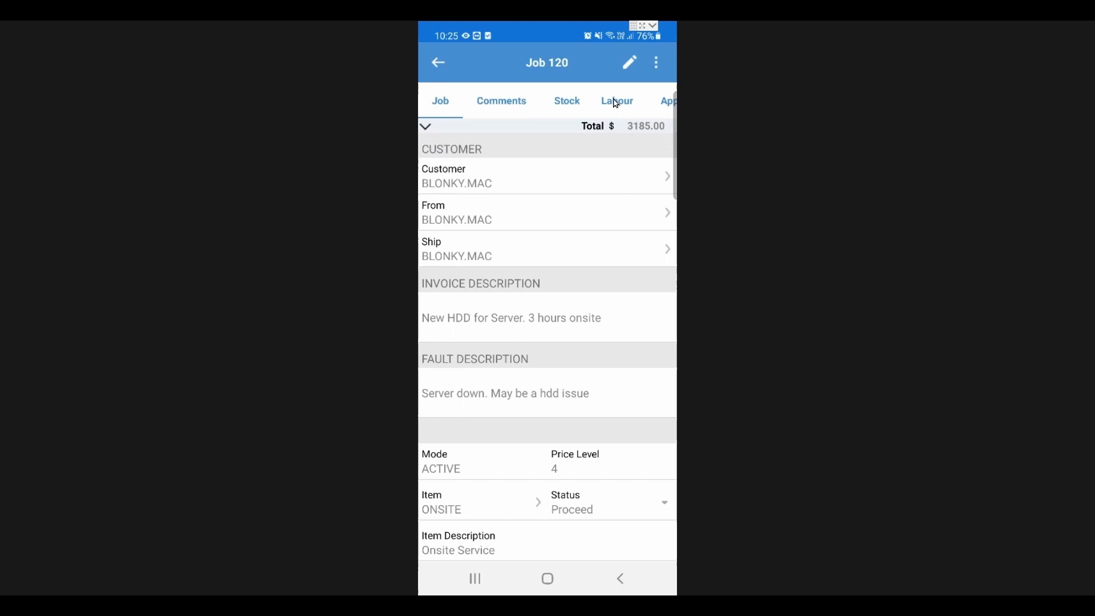
{"action": "left_click", "coordinate": [616, 101]}
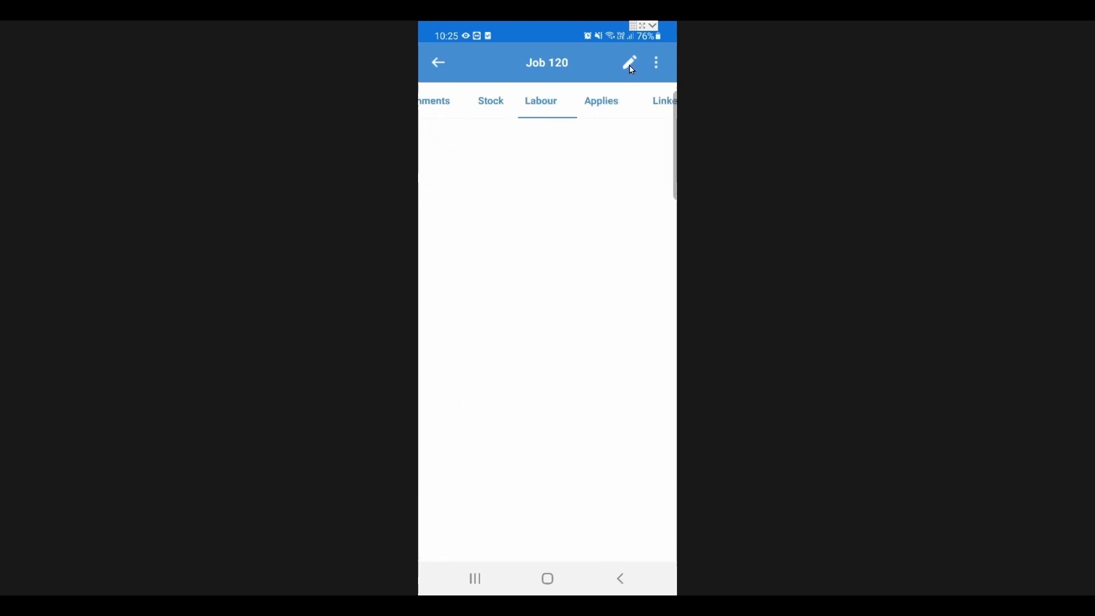
{"action": "left_click", "coordinate": [629, 62]}
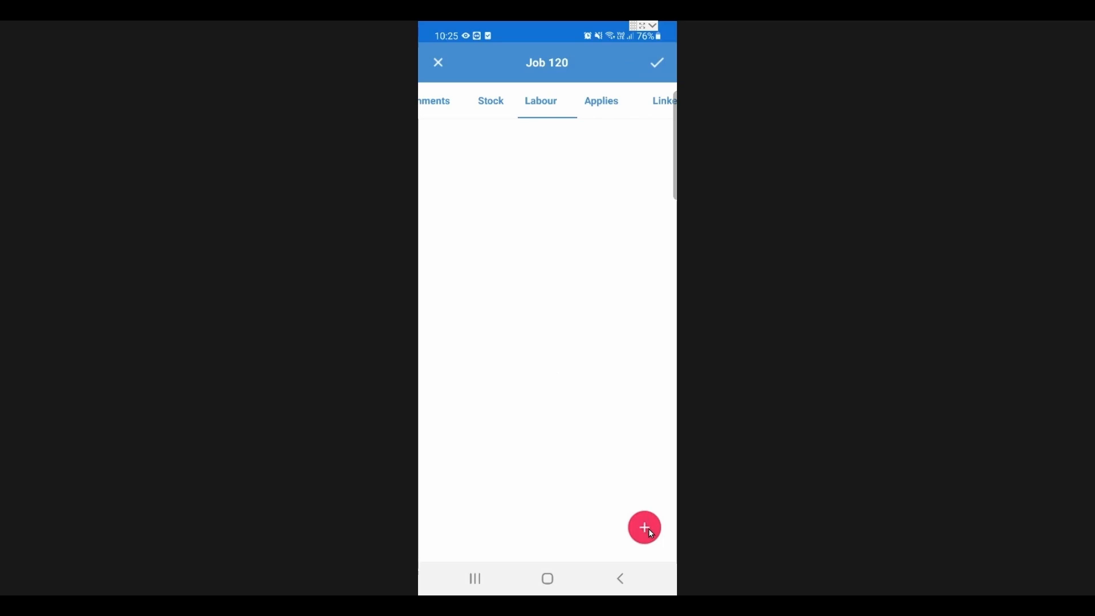
{"action": "left_click", "coordinate": [644, 527]}
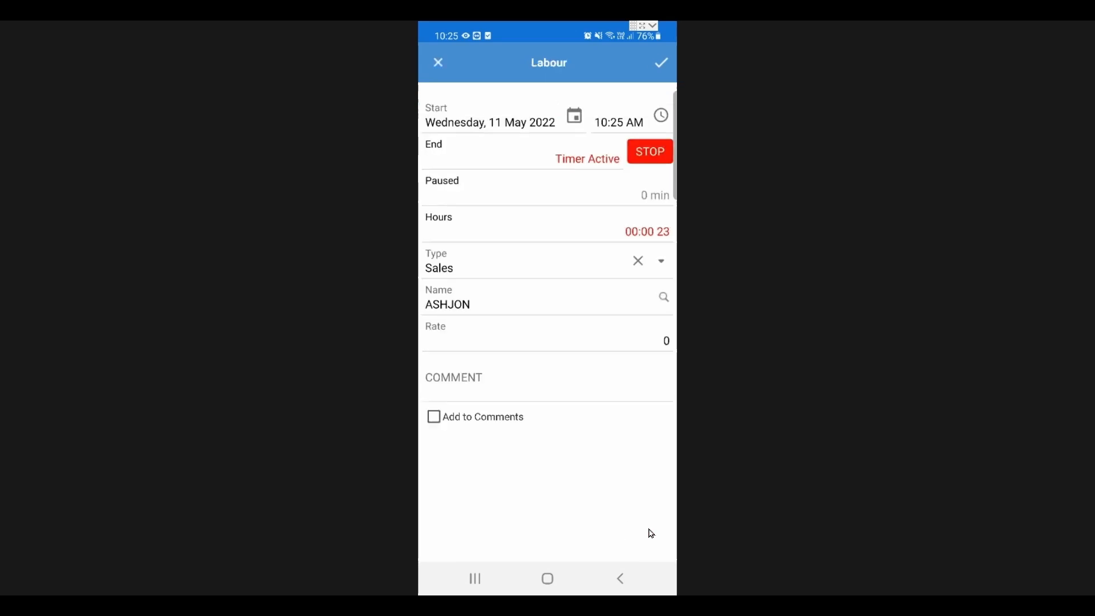
{"action": "mouse_move", "coordinate": [637, 212]}
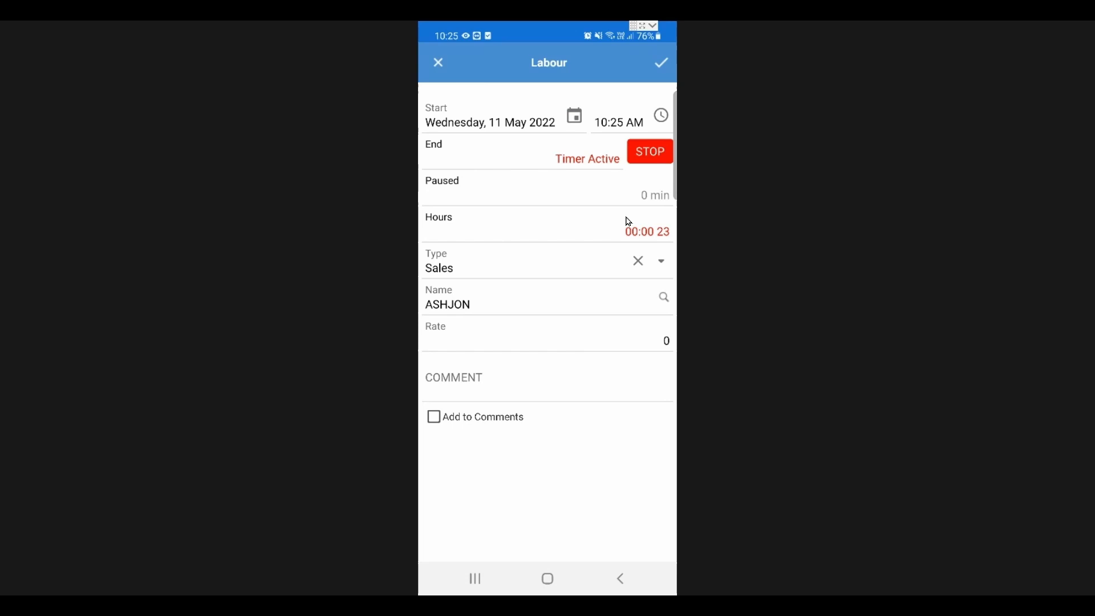
{"action": "mouse_move", "coordinate": [576, 271]}
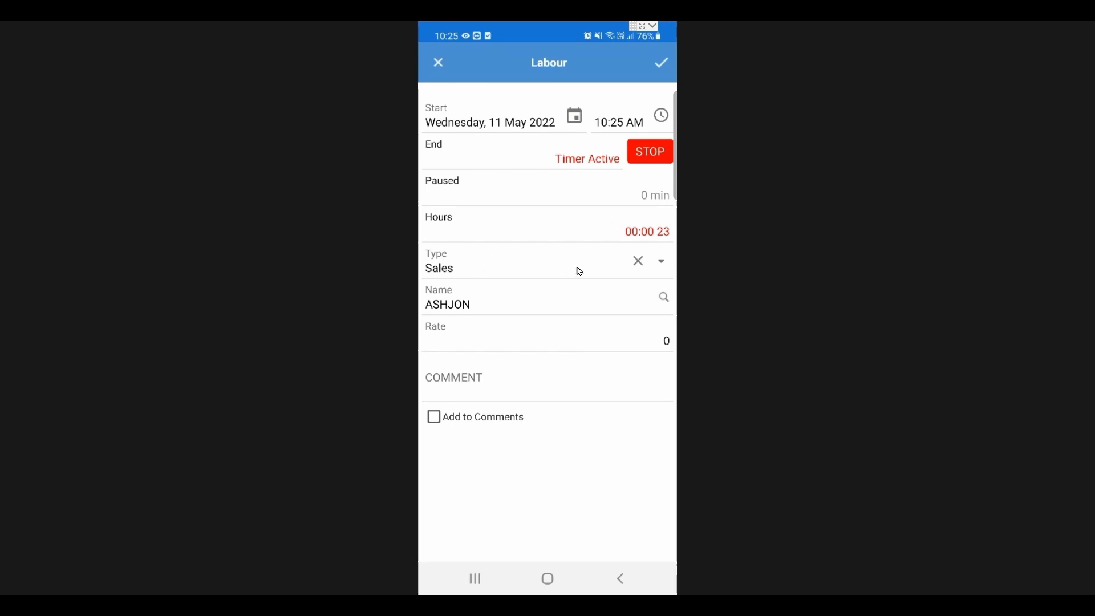